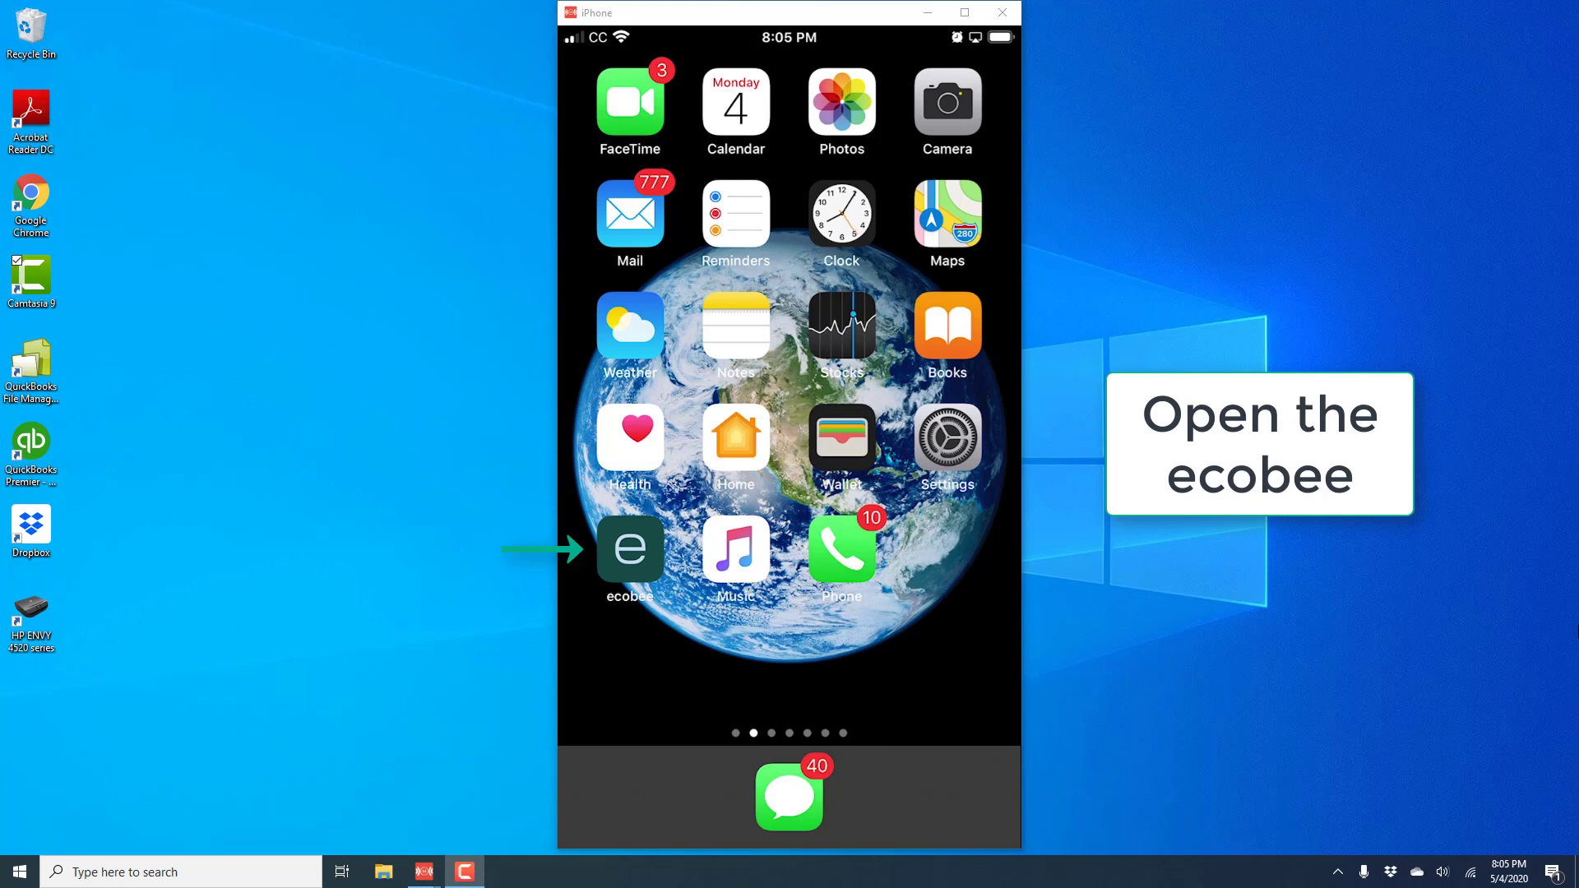
Launch the ecobee app from the iPhone home screen.
{"action": "left_click", "coordinate": [630, 549]}
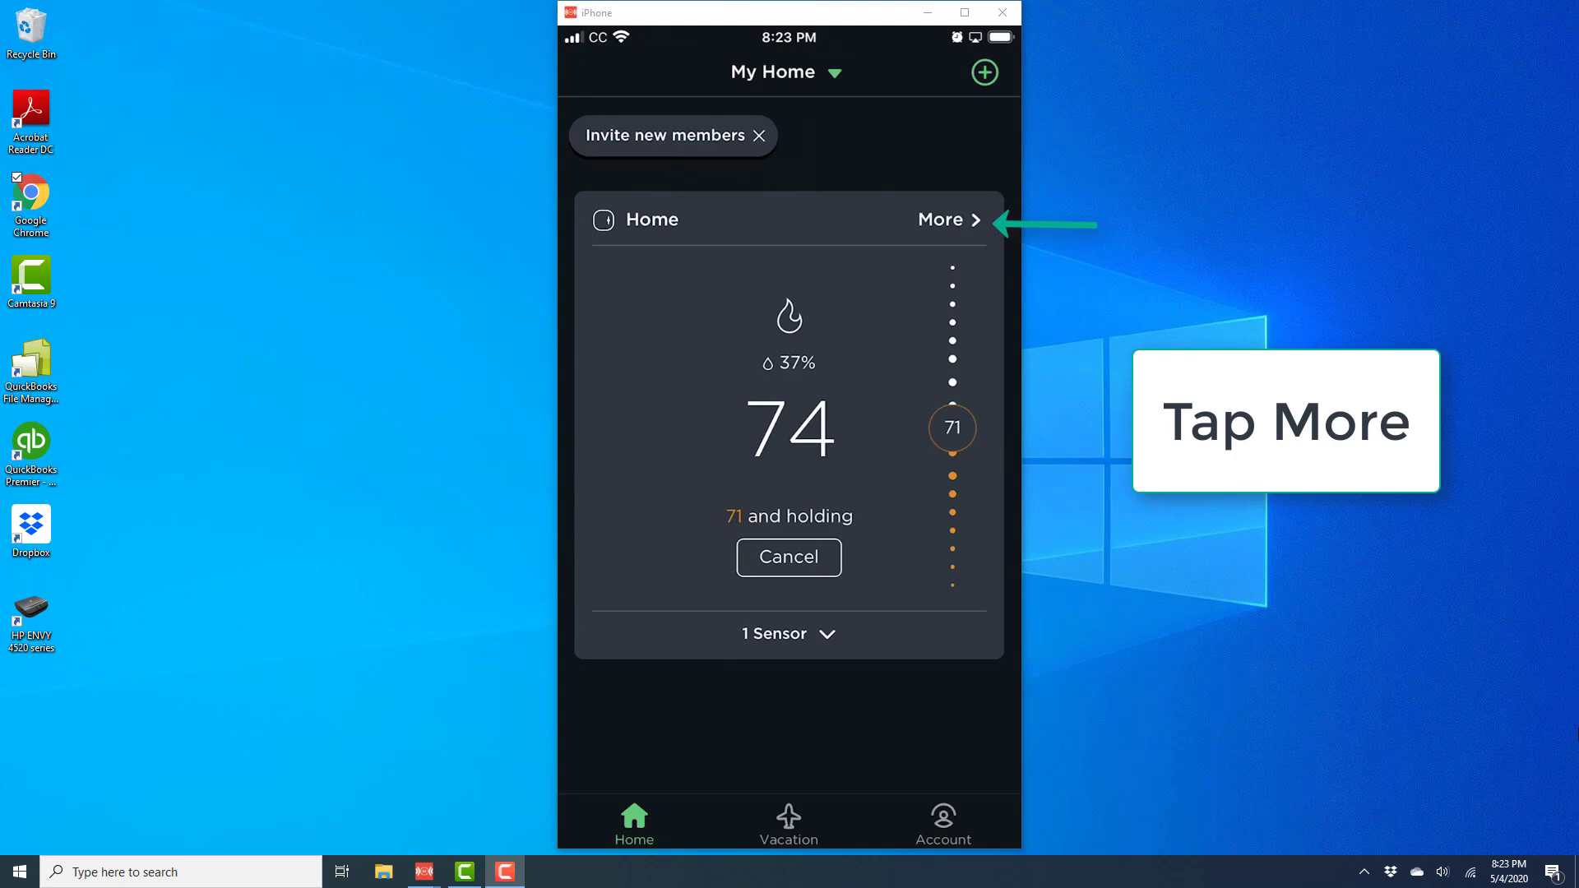
Show the Home thermostat's detailed view via More on its card.
{"action": "left_click", "coordinate": [947, 219]}
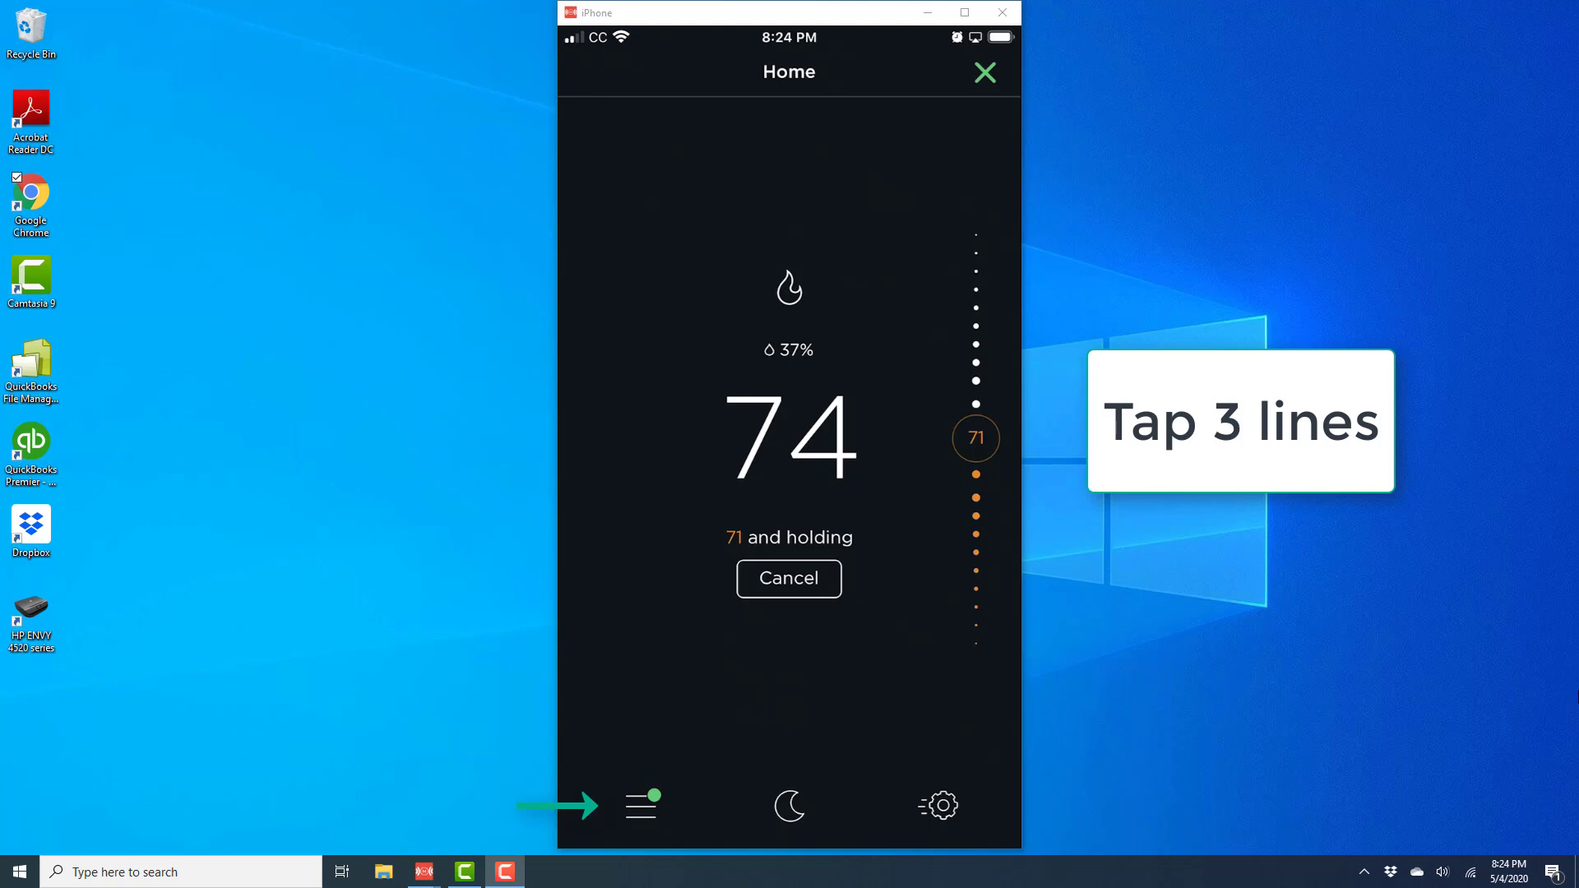
Bring up the thermostat's Main Menu from the bottom-left icon.
{"action": "left_click", "coordinate": [640, 804]}
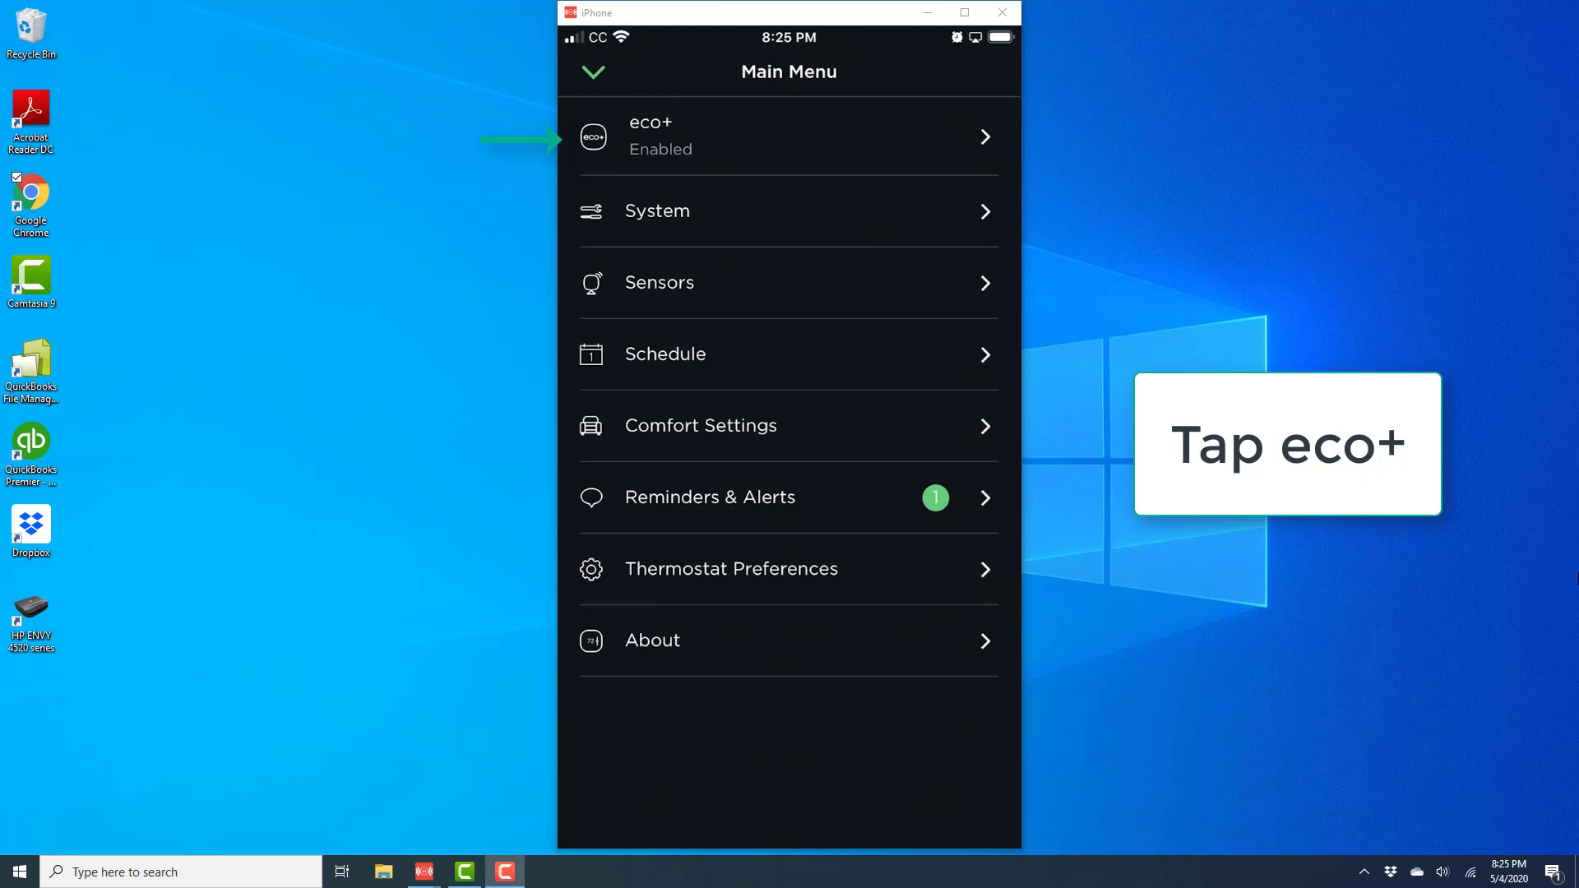
Enter eco+ settings and reveal the Enable/Disable status picker.
{"action": "left_click", "coordinate": [788, 137]}
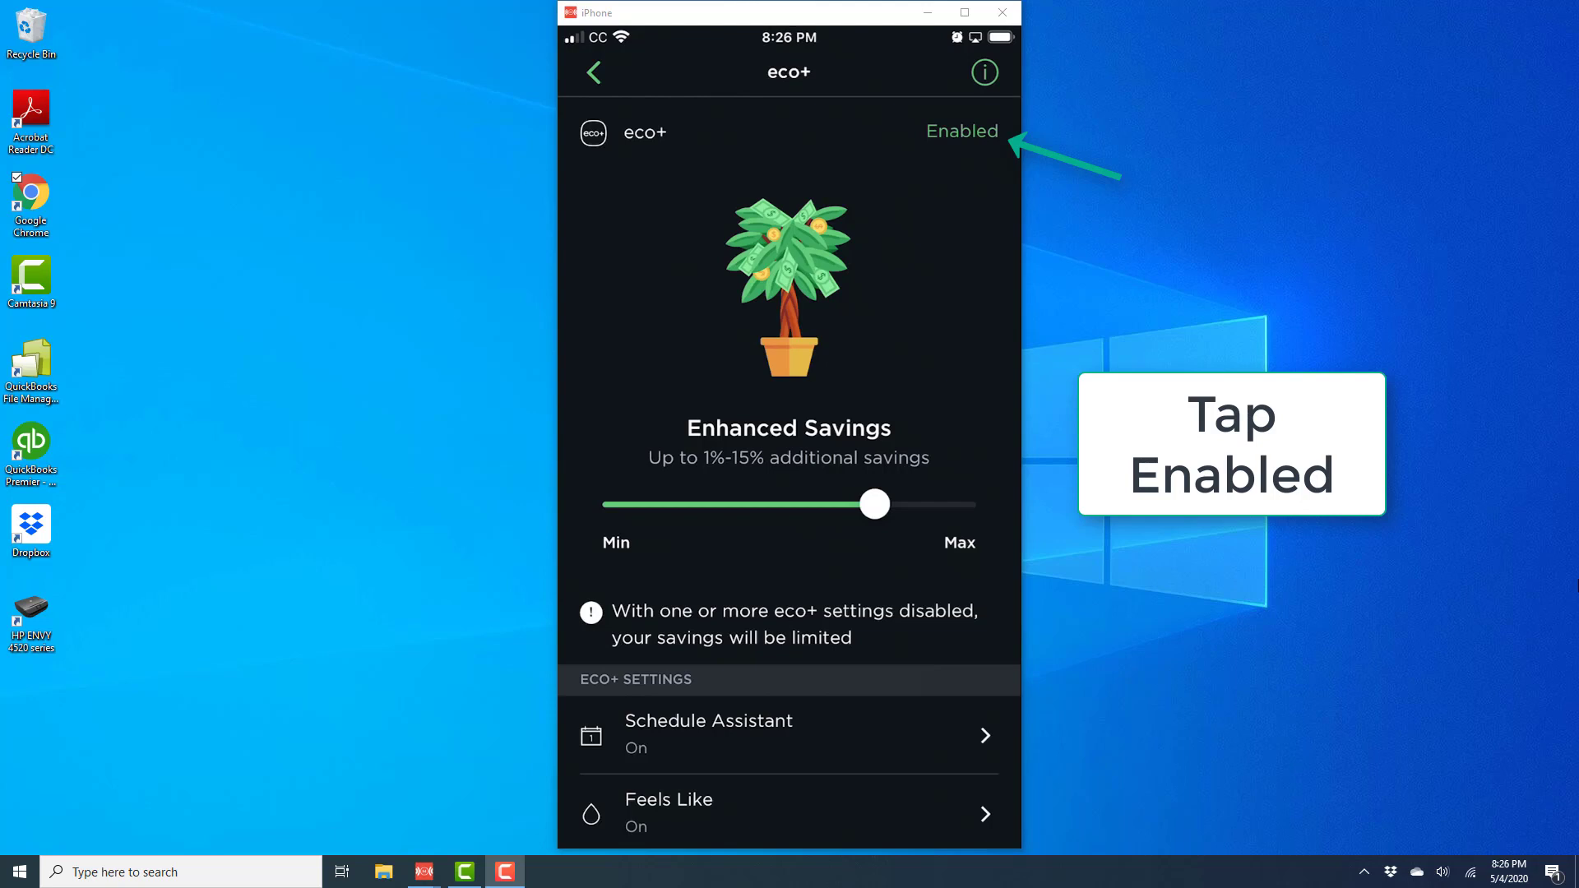
{"action": "left_click", "coordinate": [959, 131]}
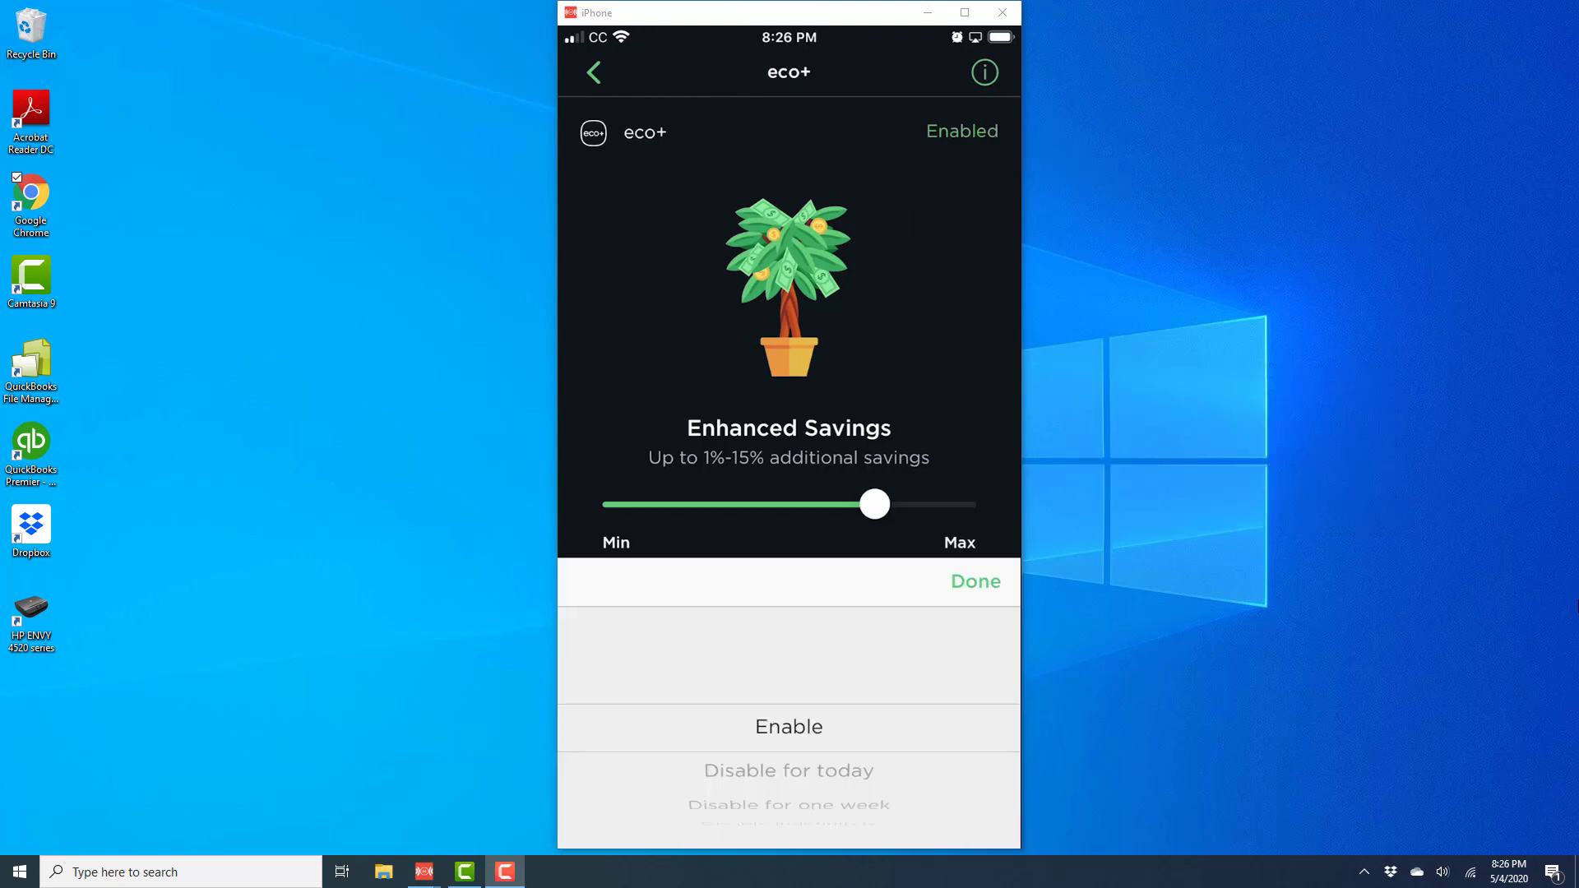
Set eco+ to Disable indefinitely and confirm, turning all eco+ features Off.
{"action": "scroll", "scroll_direction": "up", "scroll_amount": 3}
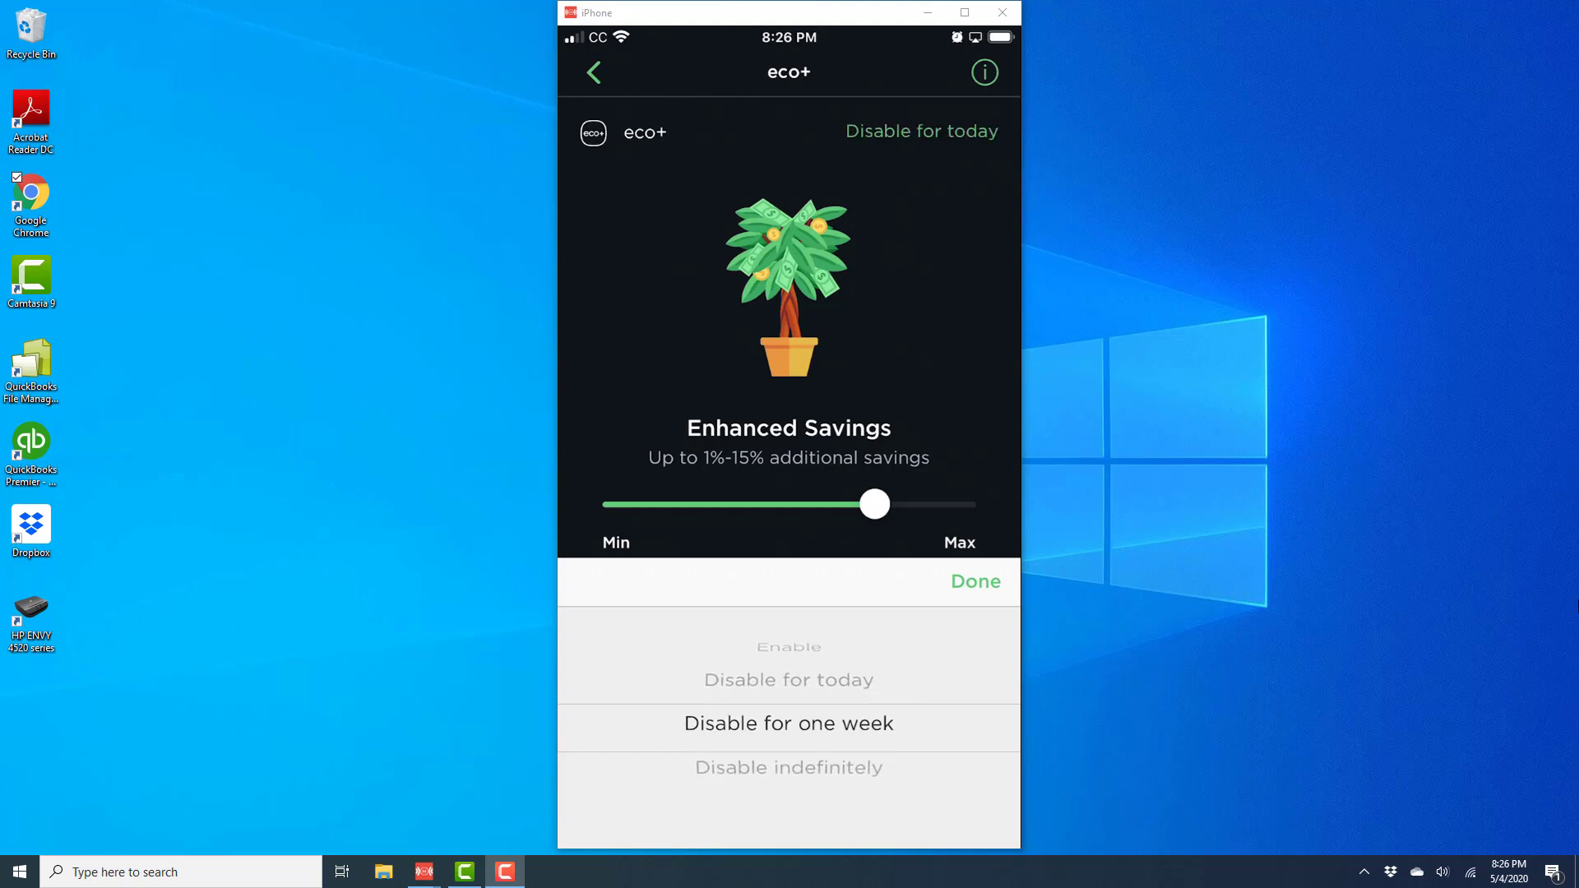
{"action": "left_click", "coordinate": [788, 767]}
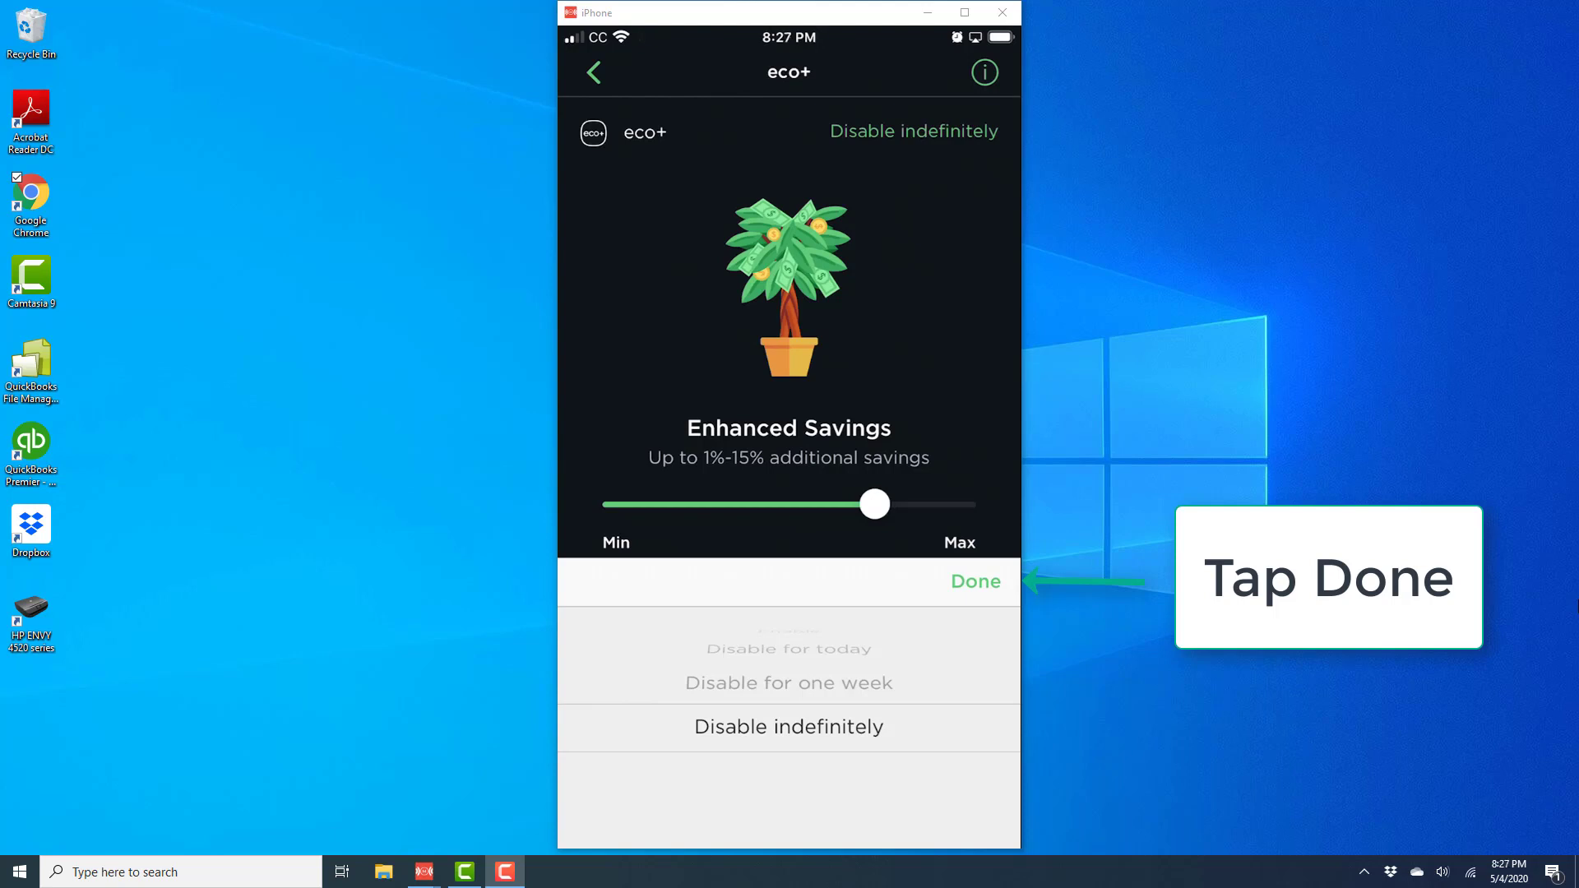
{"action": "left_click", "coordinate": [972, 581]}
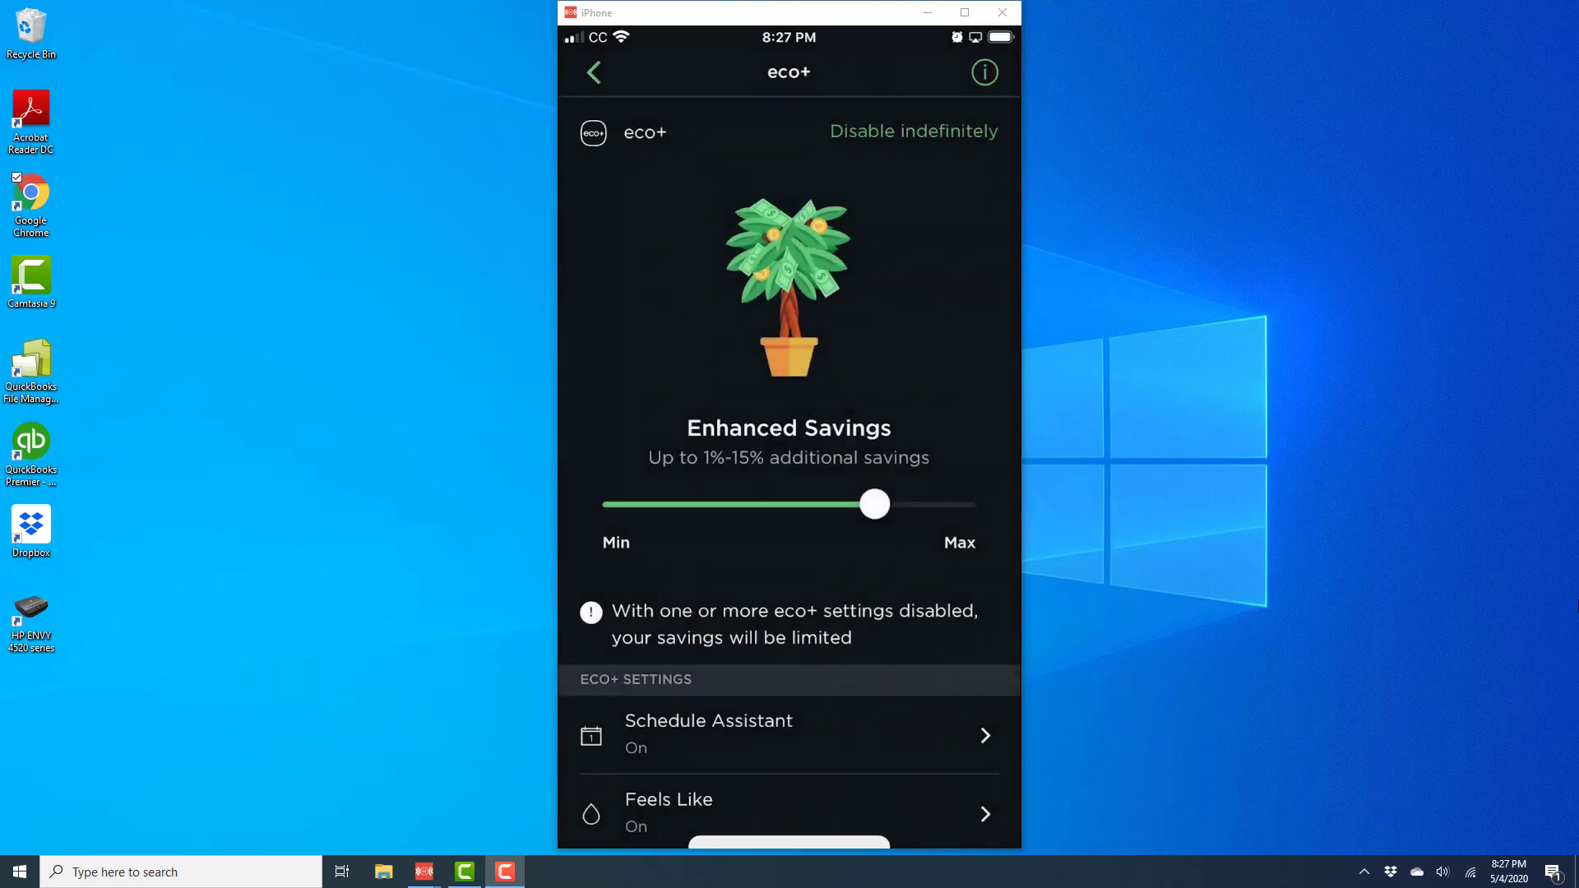
{"action": "left_click", "coordinate": [912, 132]}
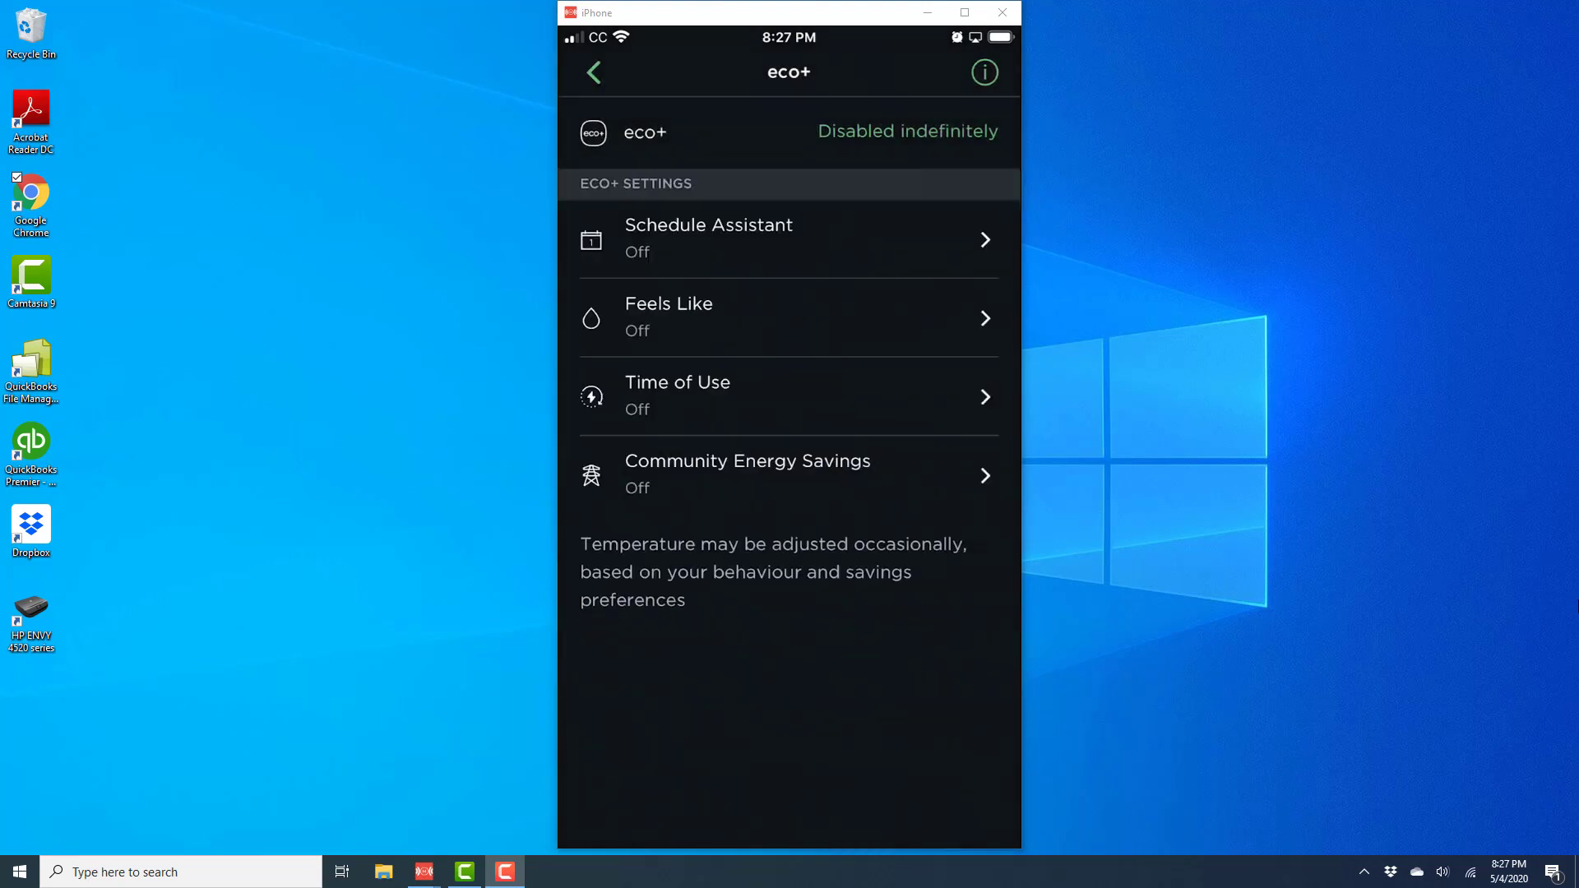